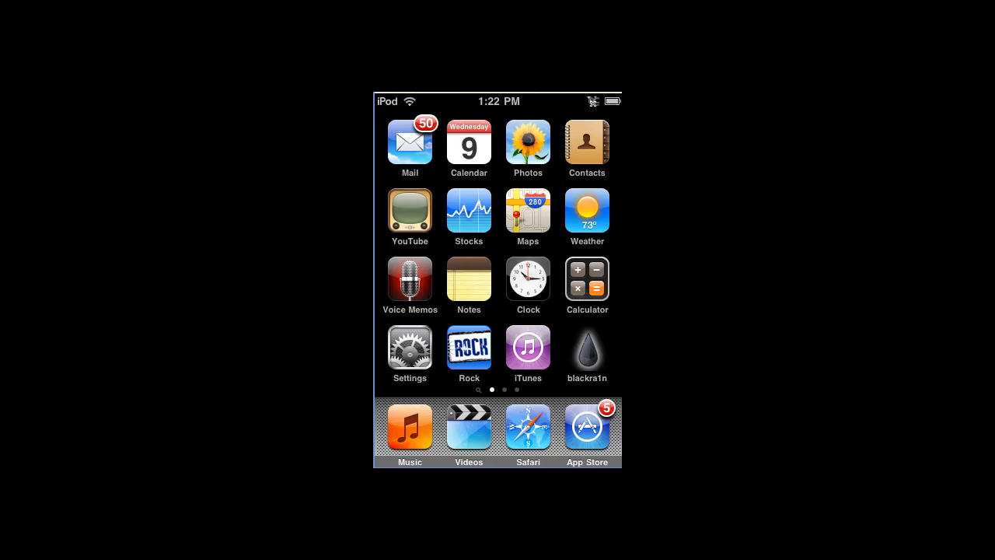
# Step: Check the Hotmail inbox of 50 messages in Mail, then go to Settings
pyautogui.click(410, 142)
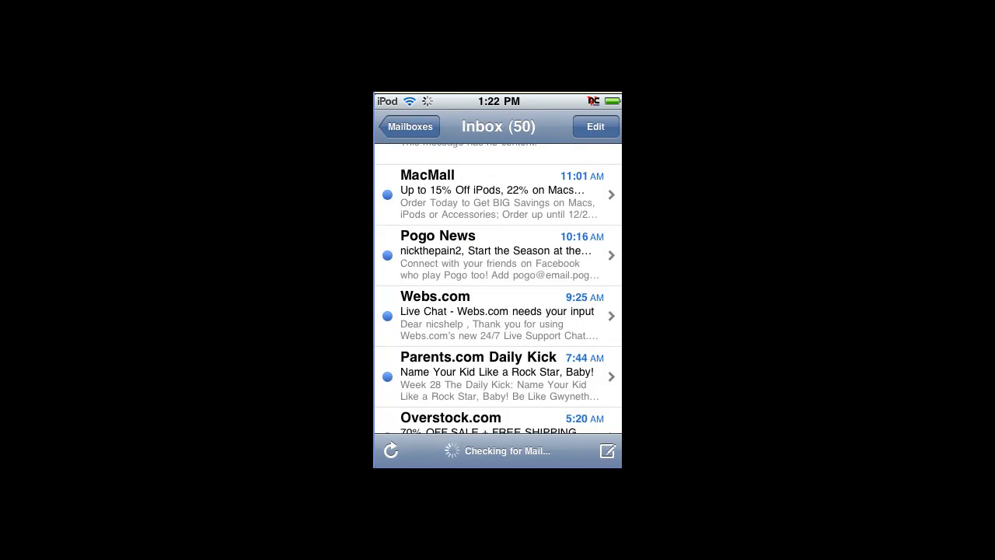
pyautogui.click(410, 126)
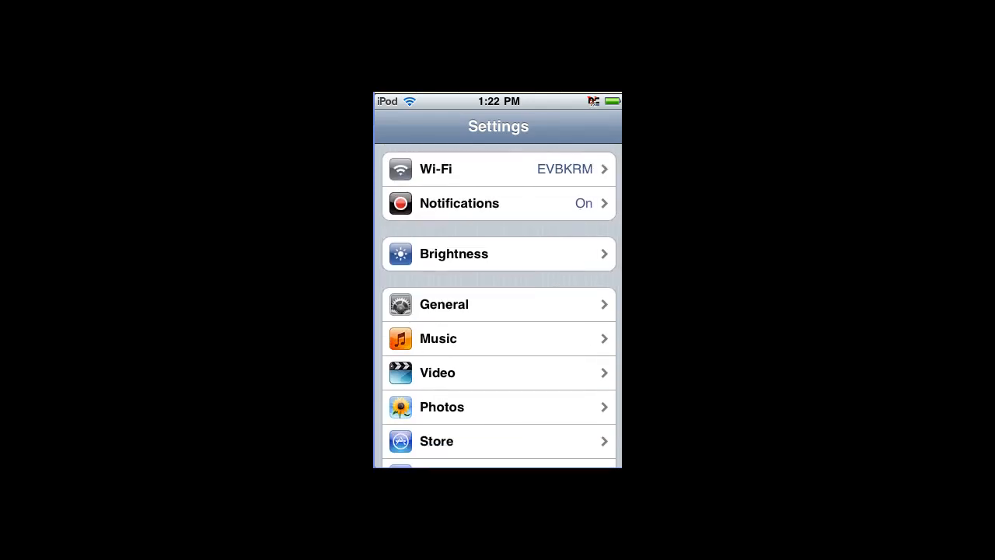
# Step: Reach the Mail, Contacts, Calendars page listing the Hotmail account
pyautogui.scroll(-3)
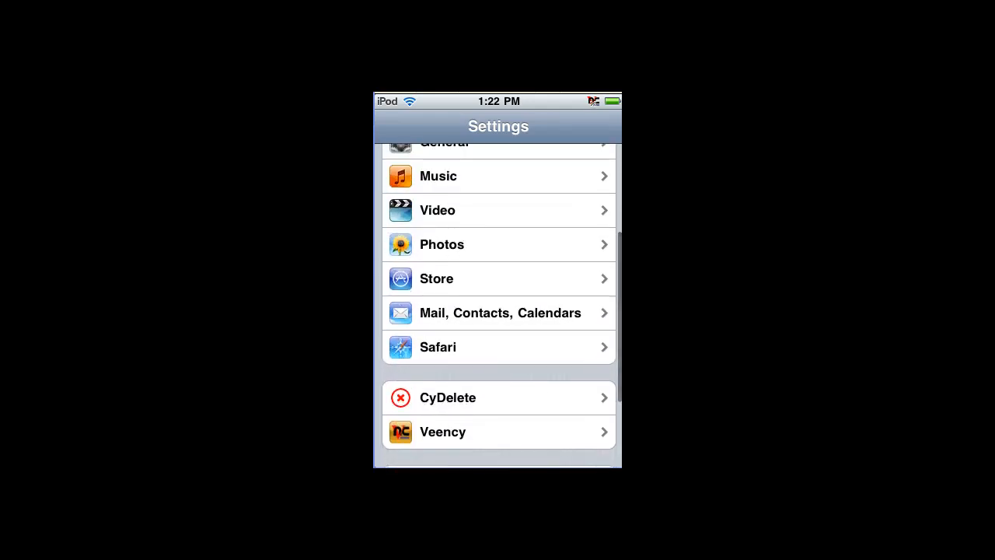
pyautogui.click(498, 313)
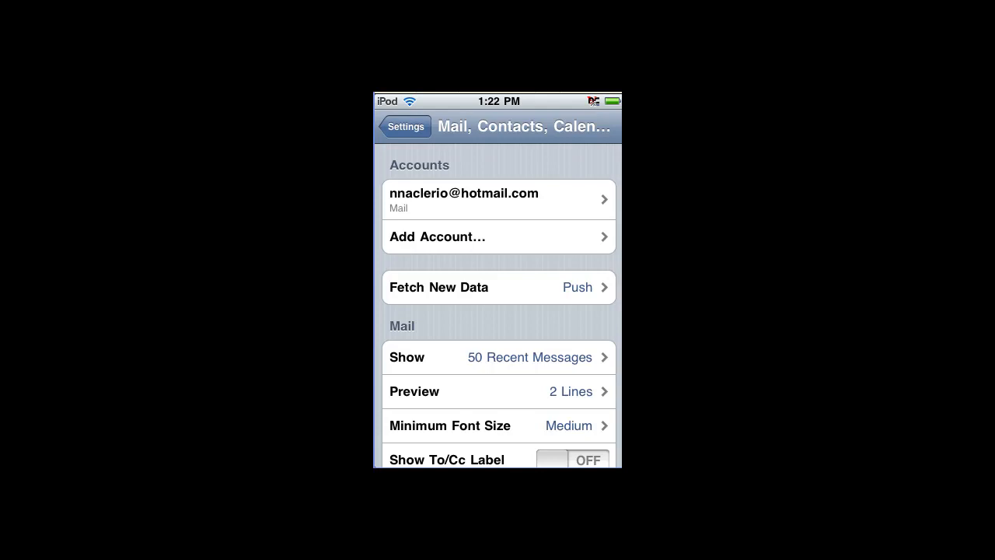
pyautogui.moveTo(503, 202)
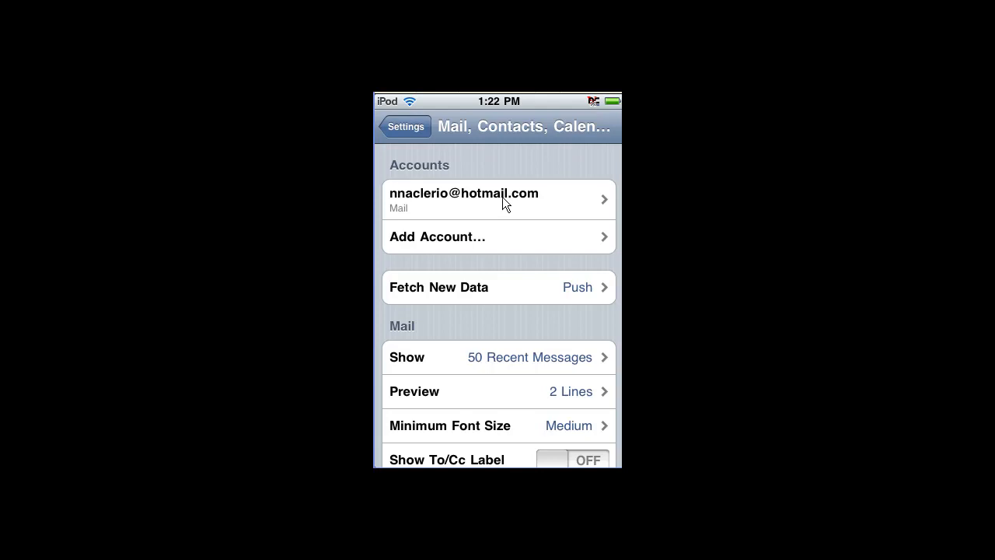
pyautogui.moveTo(465, 208)
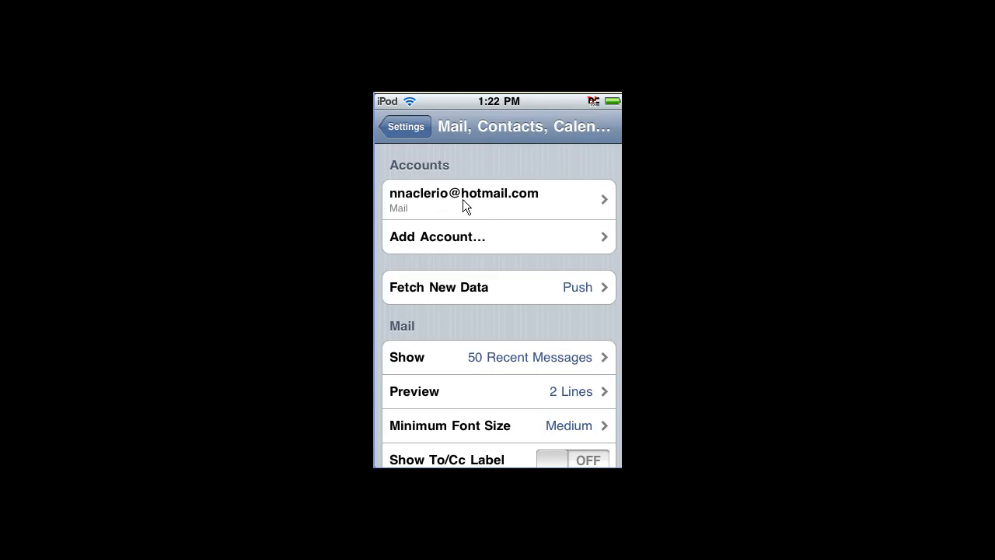
pyautogui.moveTo(470, 255)
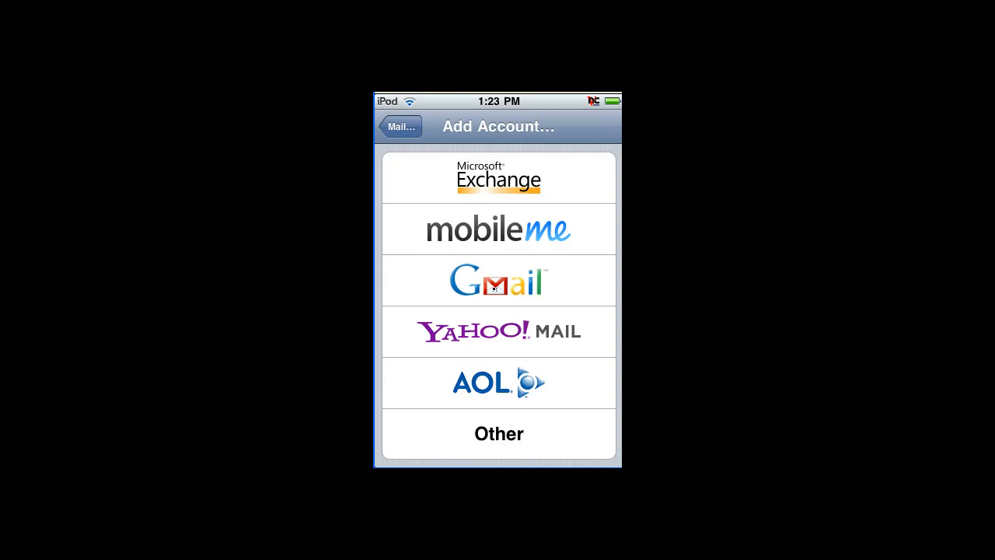
pyautogui.moveTo(539, 290)
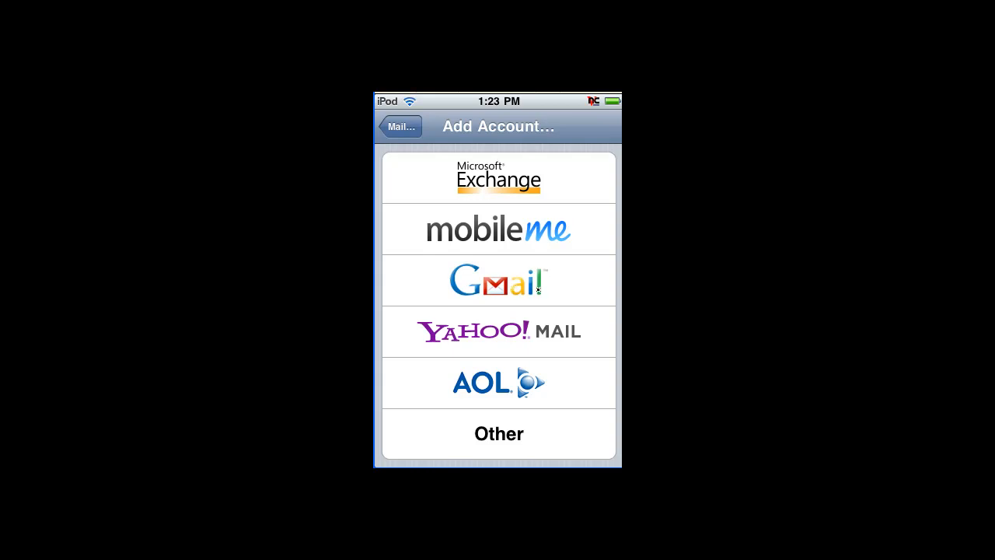
pyautogui.moveTo(504, 446)
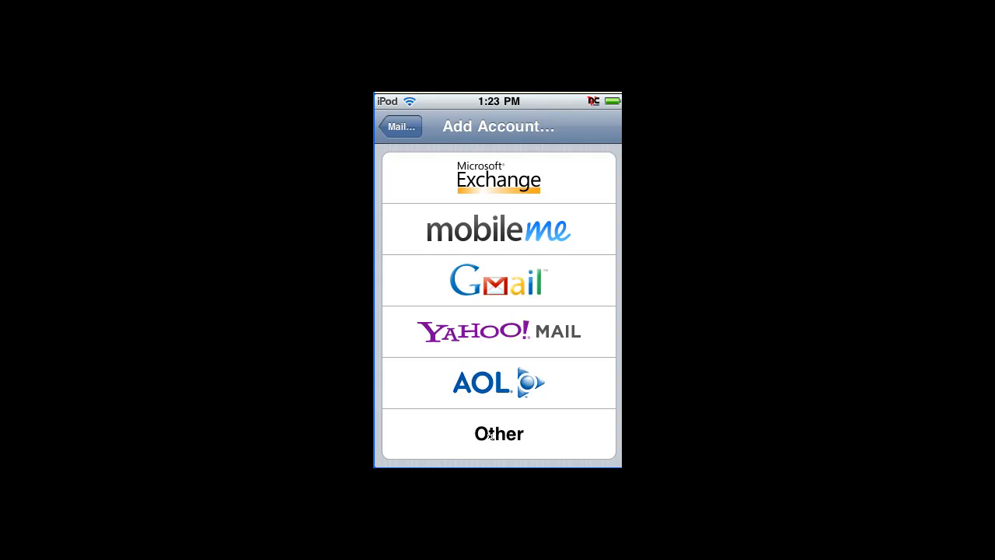
pyautogui.moveTo(509, 309)
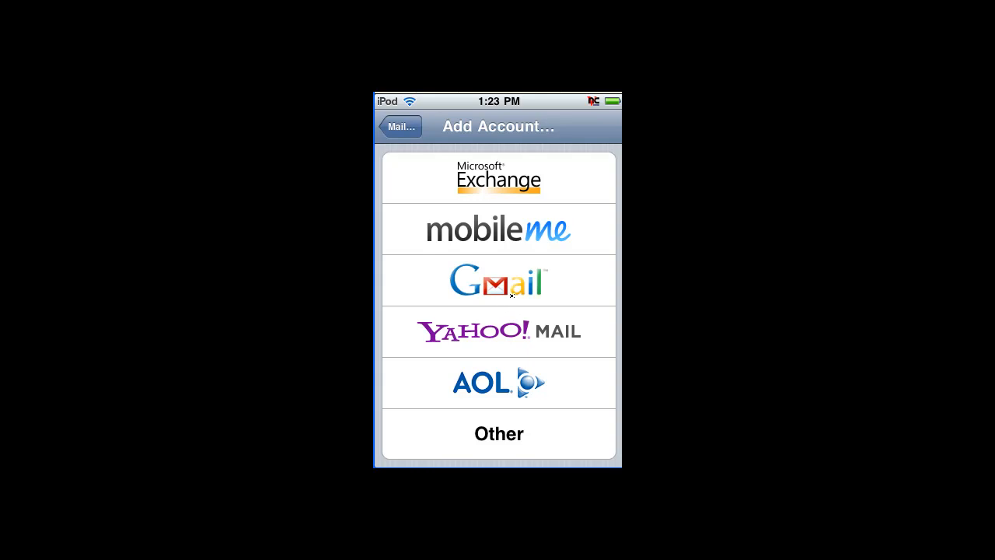
# Step: Choose Gmail from the Add Account list of mail providers
pyautogui.click(499, 280)
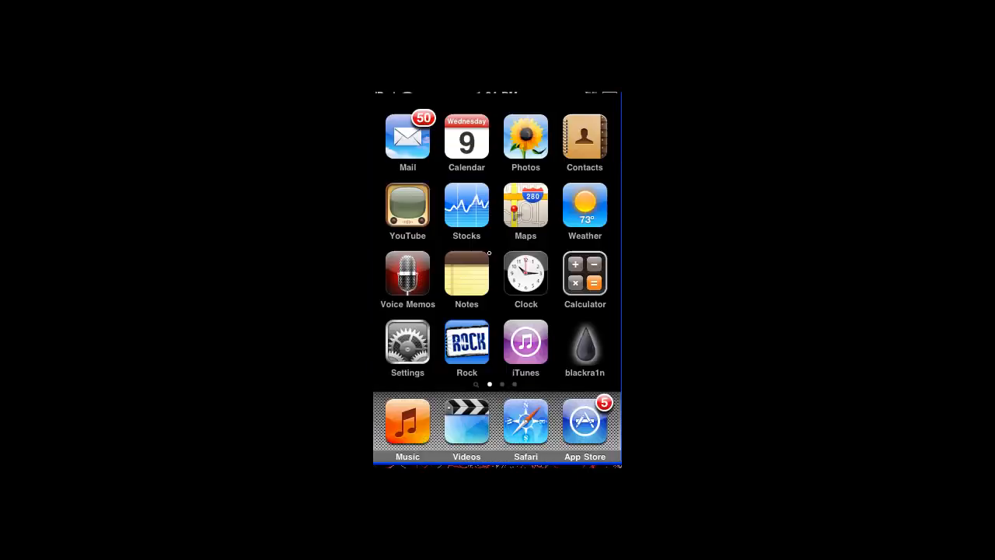
# Step: Load the Gmail inbox of 48 messages, then show the Gmail account's folder list
pyautogui.click(407, 136)
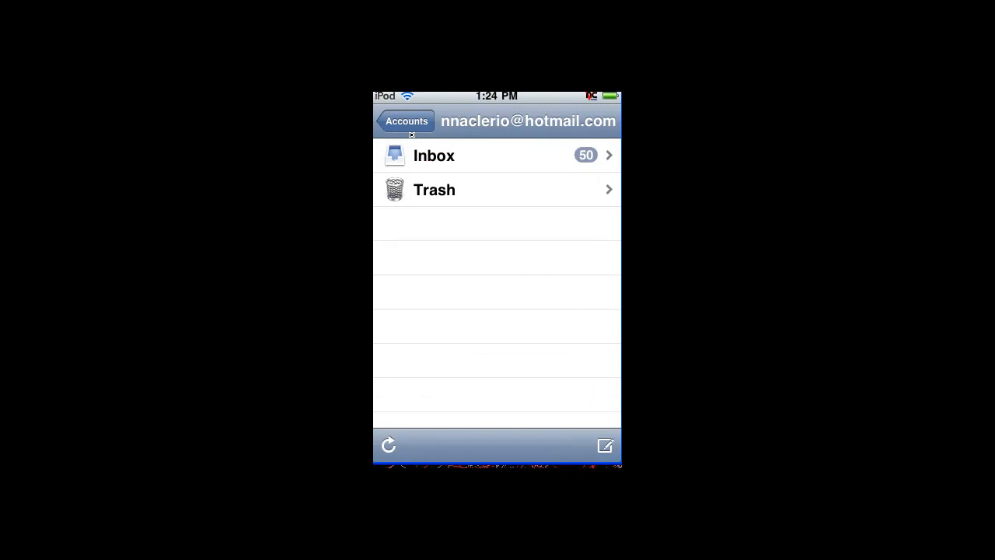
pyautogui.click(405, 121)
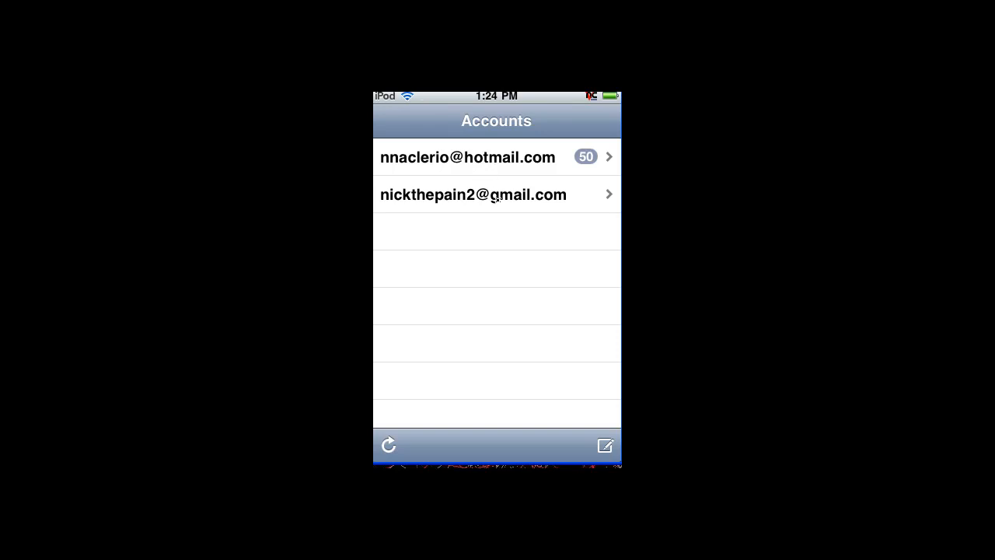
pyautogui.click(473, 194)
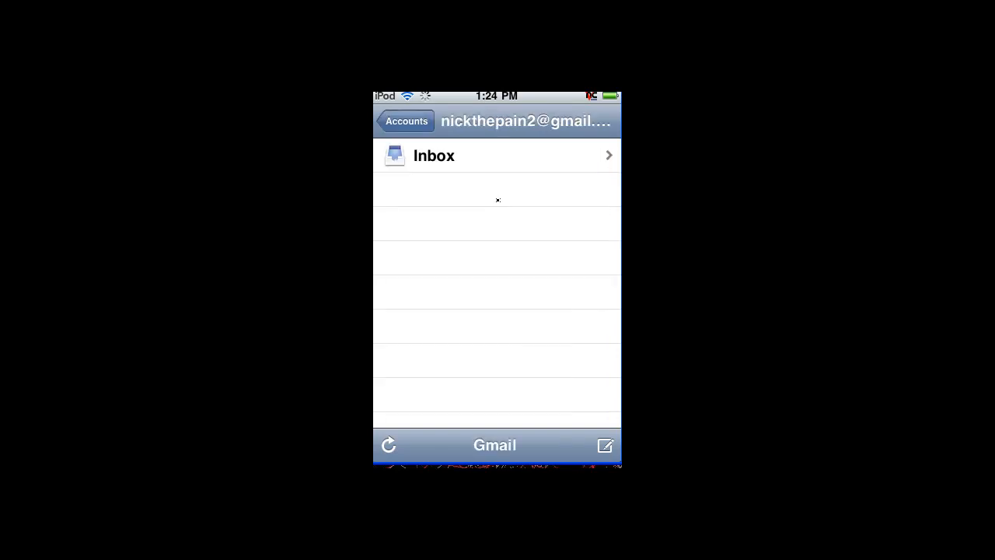
pyautogui.click(498, 156)
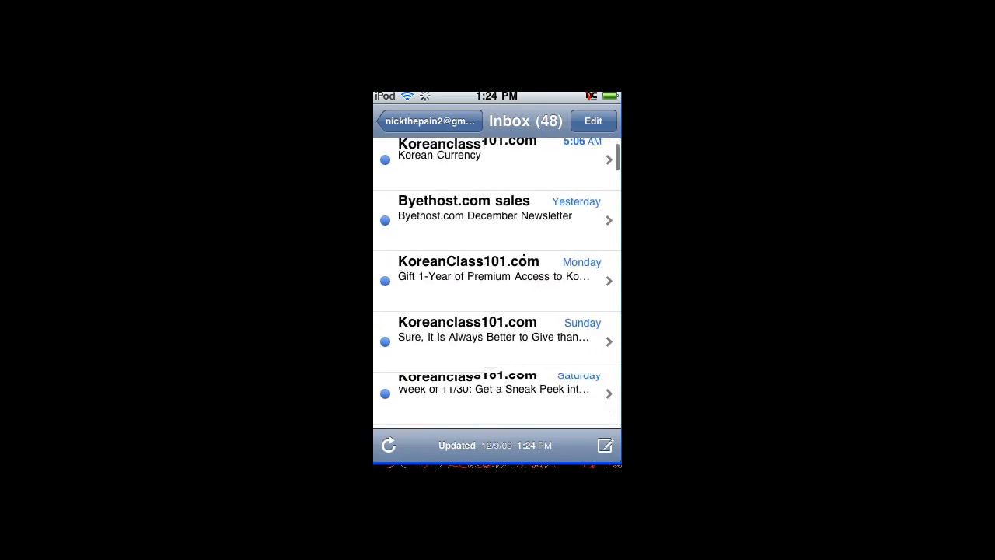
pyautogui.scroll(-3)
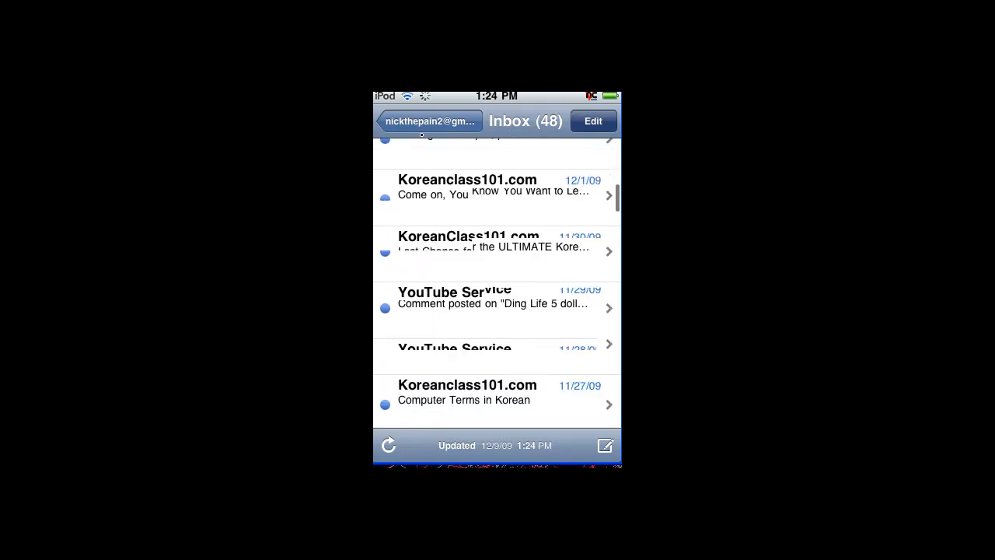
pyautogui.click(427, 120)
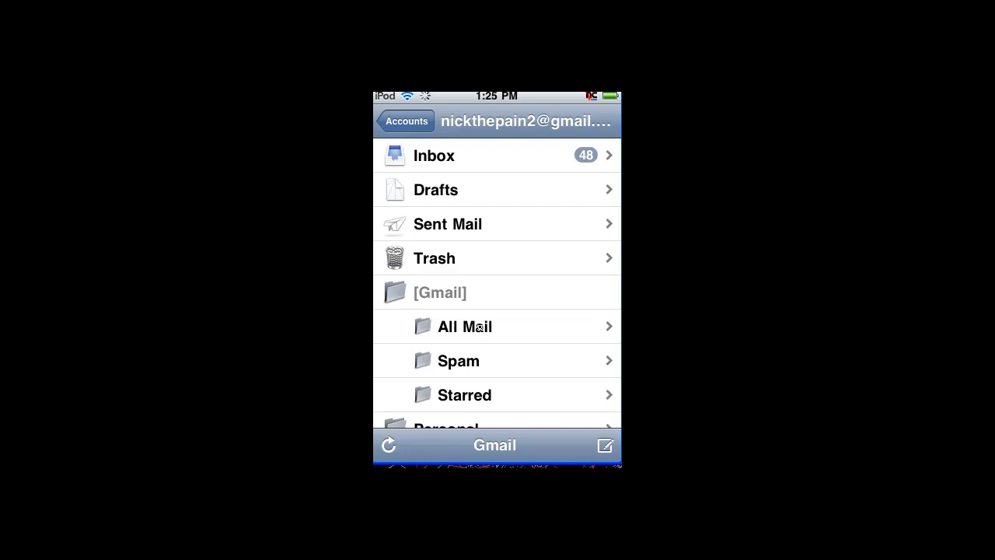
pyautogui.scroll(3)
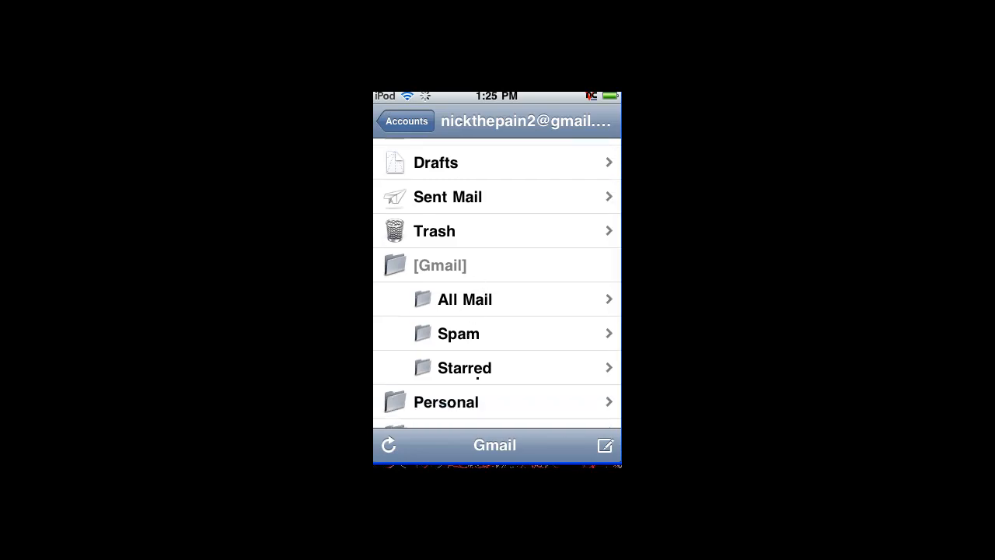
pyautogui.scroll(-3)
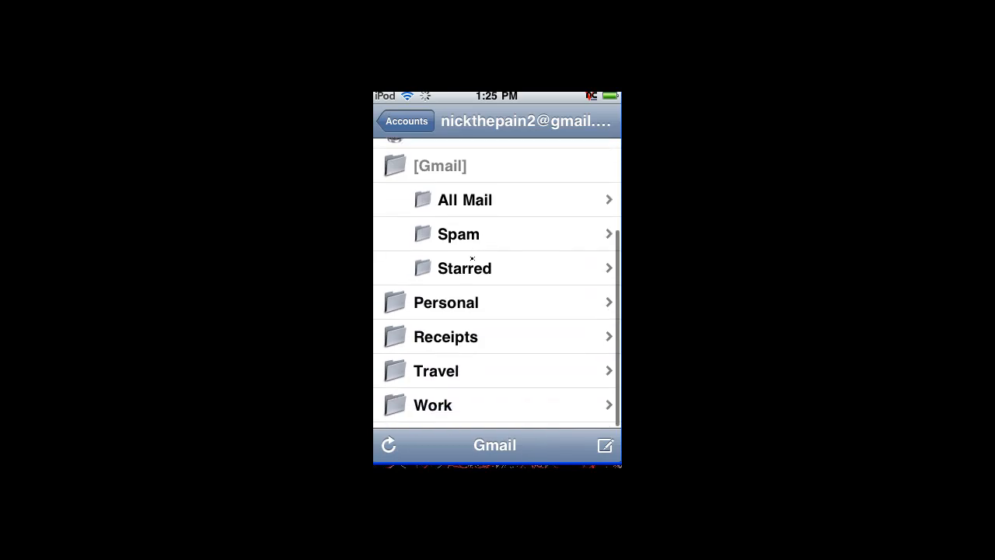
pyautogui.scroll(3)
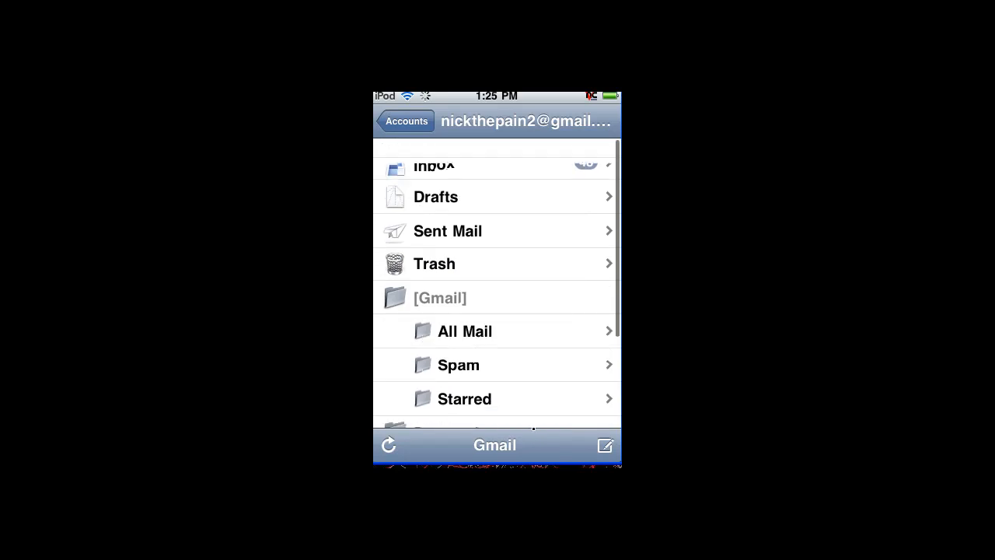
pyautogui.scroll(3)
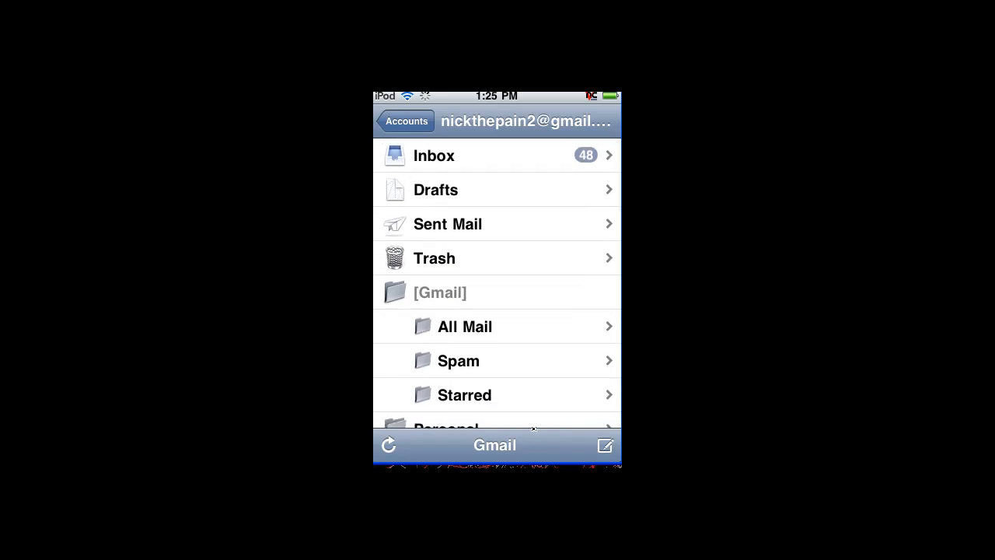